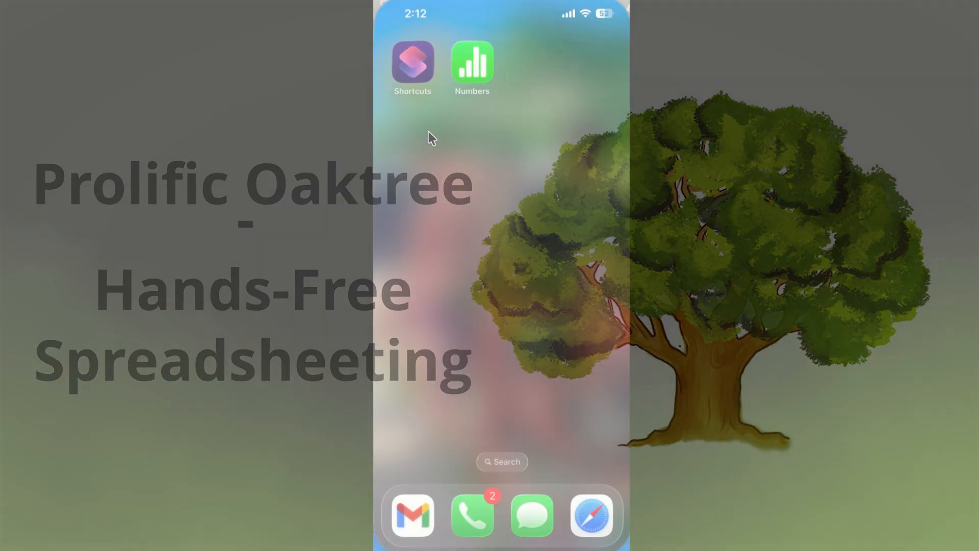
# Launch Numbers from the Home Screen onto its blank Sheet 1 spreadsheet.
pyautogui.click(471, 63)
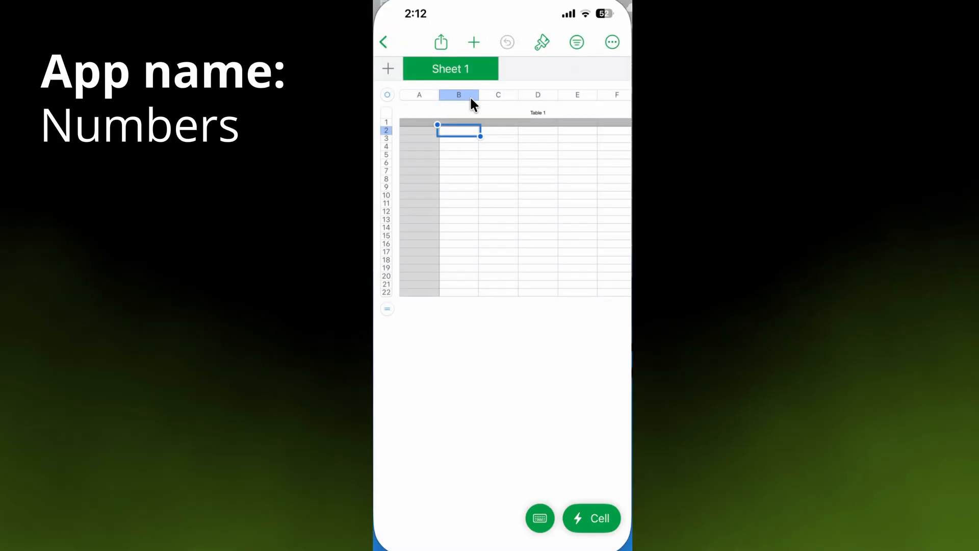
pyautogui.moveTo(611, 42)
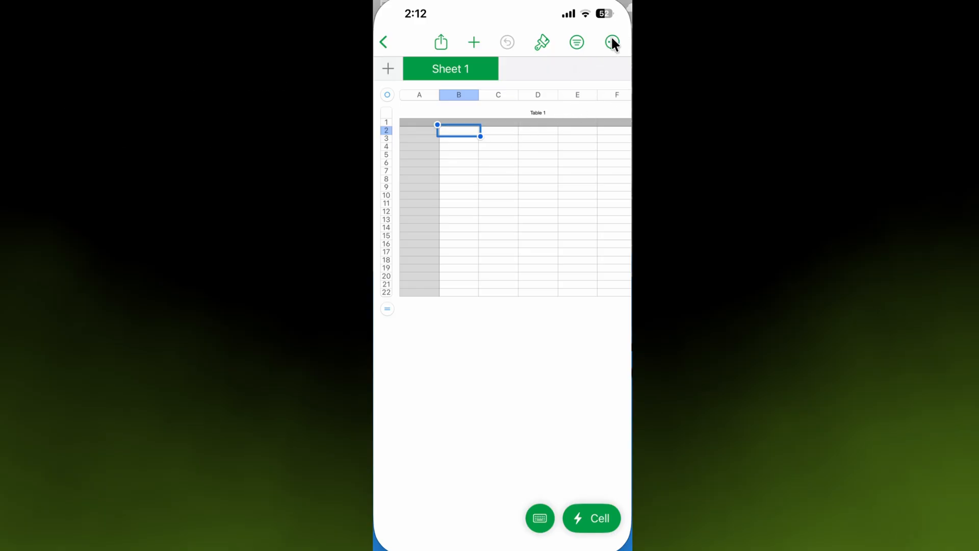
# Rename the Leaves spreadsheet to 'Temperature' via the document options.
pyautogui.click(612, 42)
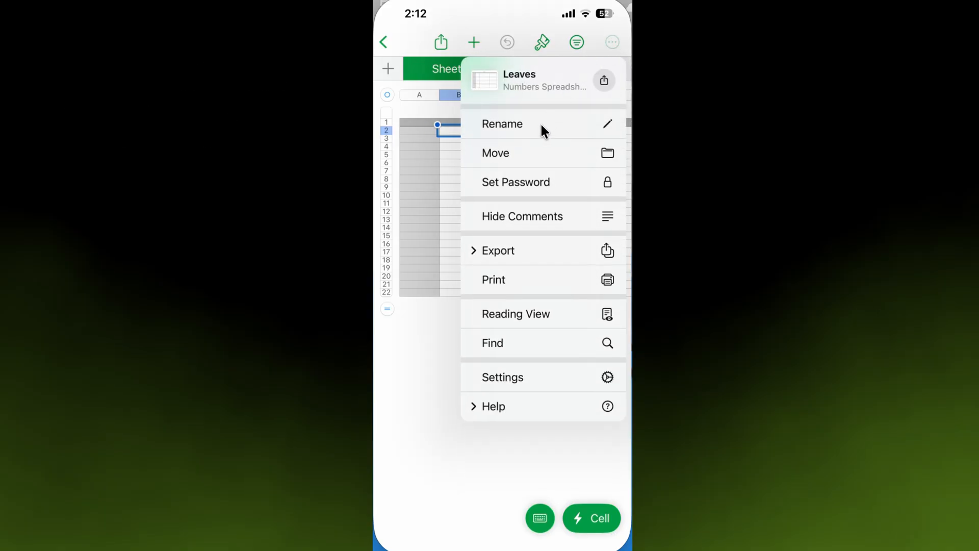
pyautogui.click(502, 123)
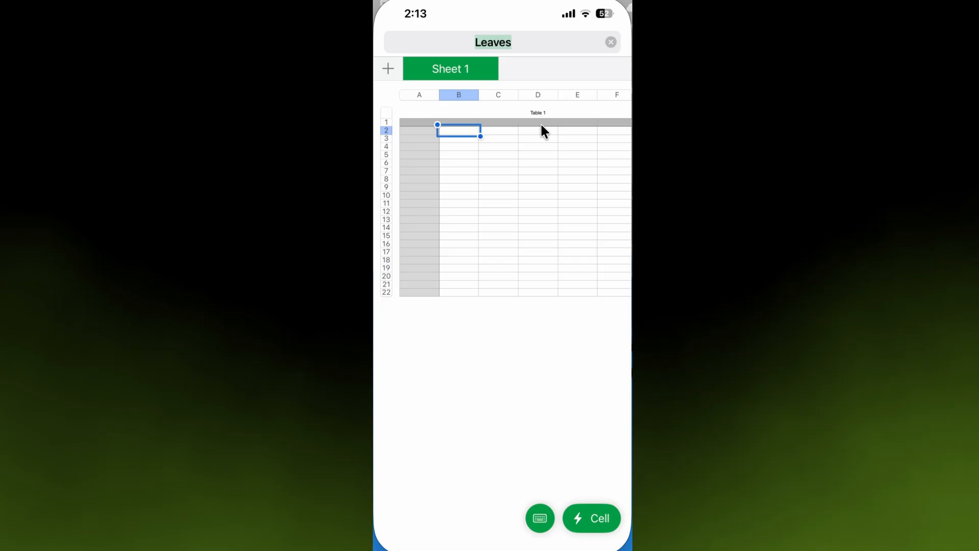
pyautogui.moveTo(517, 51)
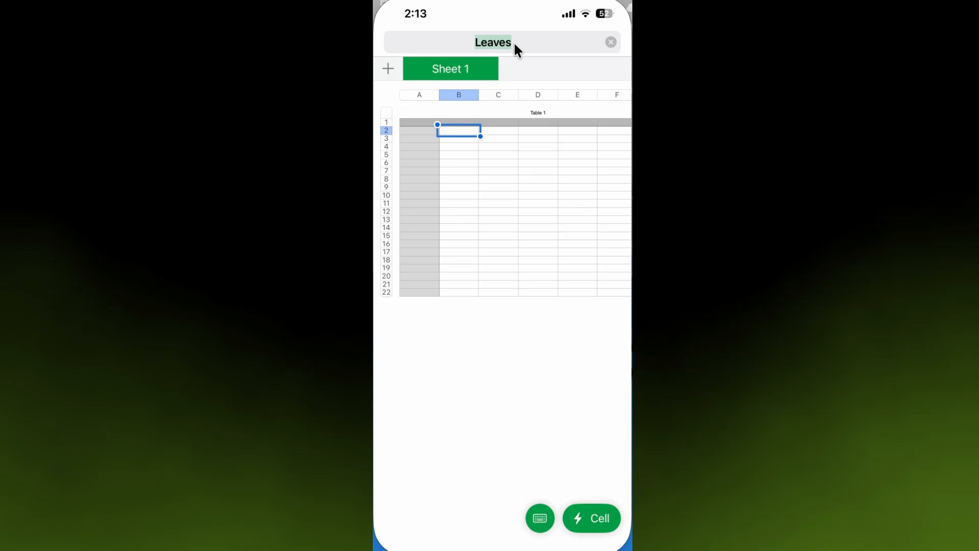
pyautogui.write('Temp')
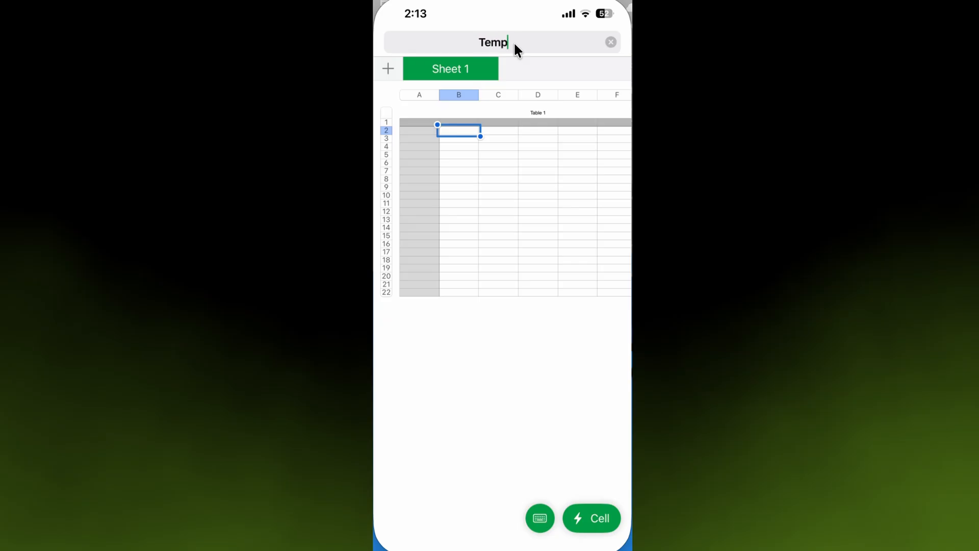
pyautogui.write('erature')
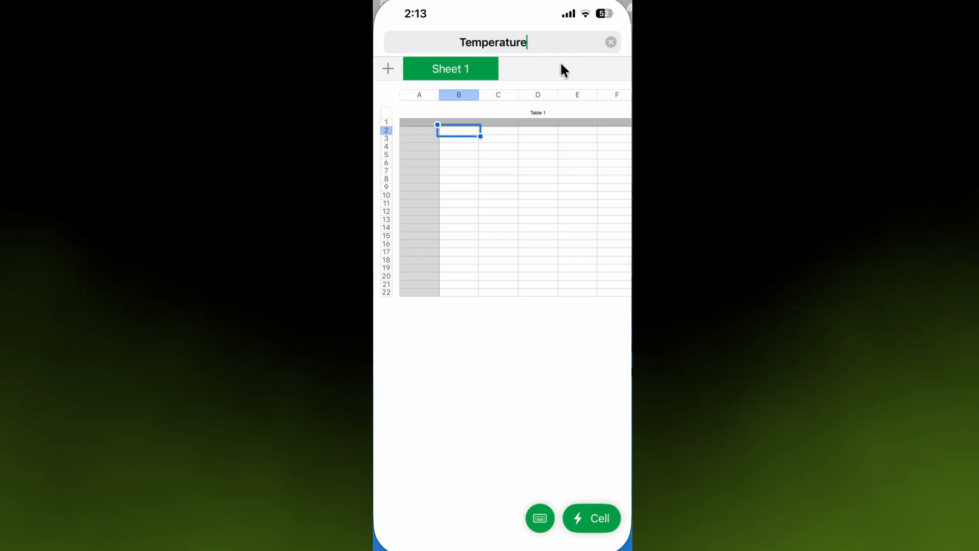
pyautogui.click(611, 42)
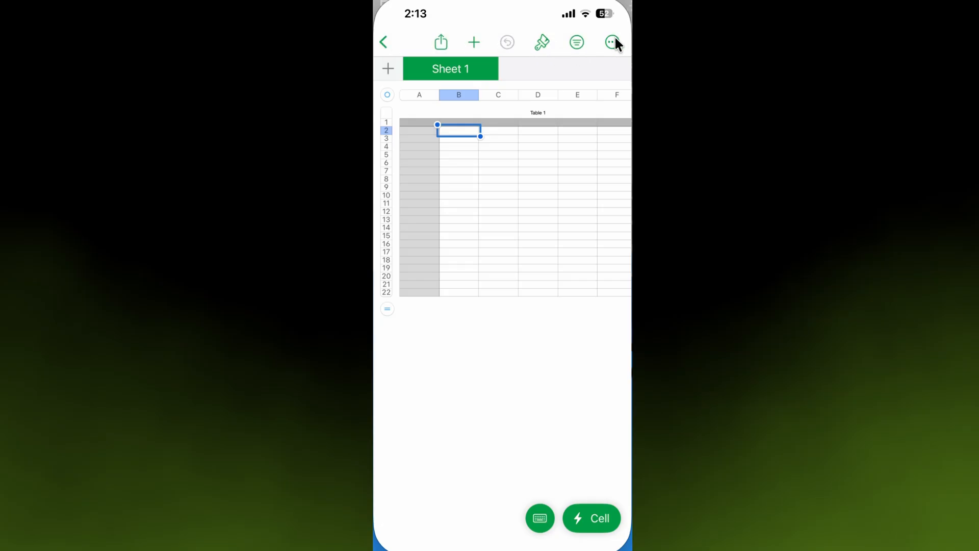
pyautogui.click(612, 42)
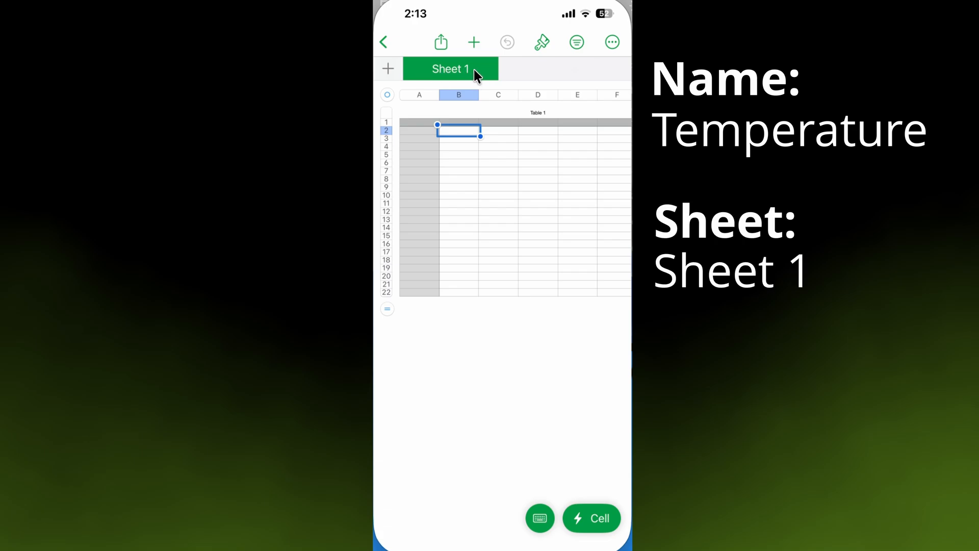
pyautogui.moveTo(587, 71)
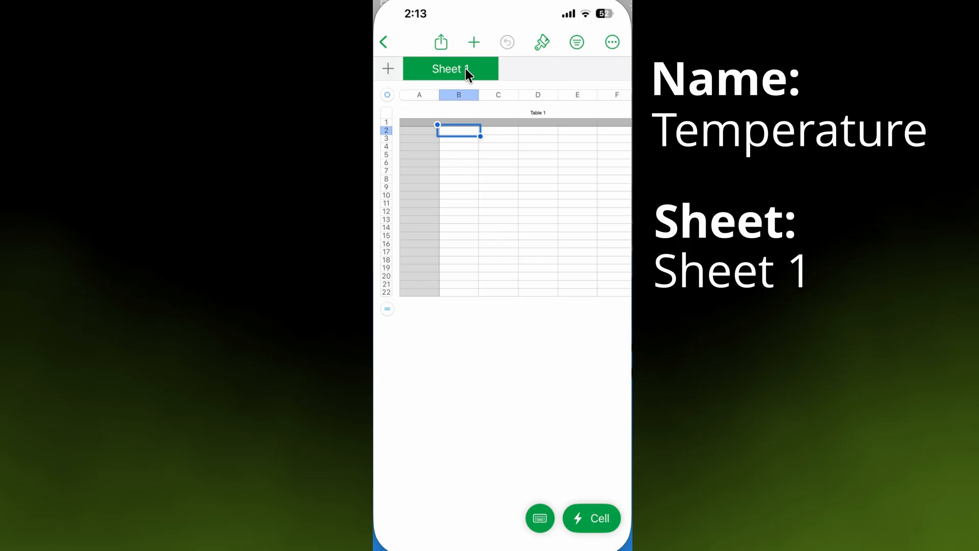
pyautogui.moveTo(465, 76)
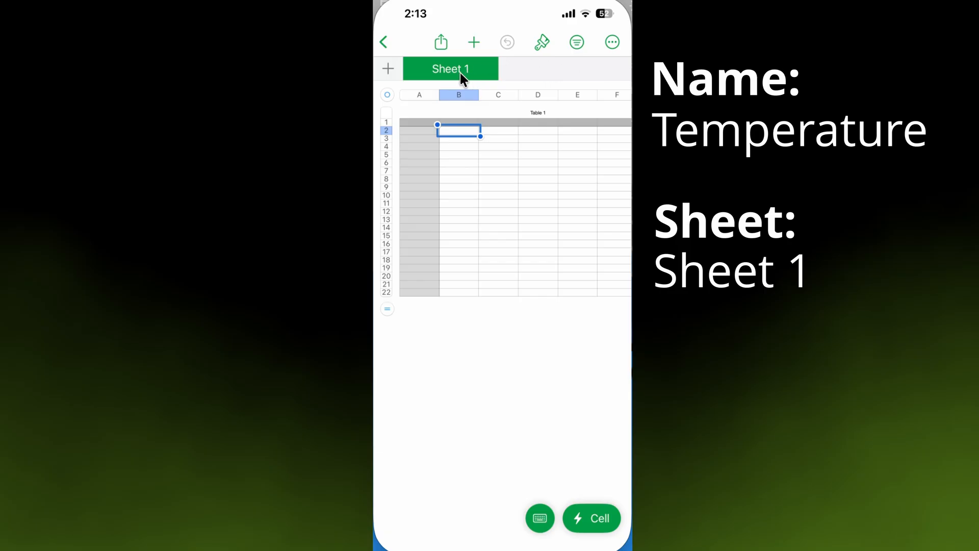
pyautogui.moveTo(478, 114)
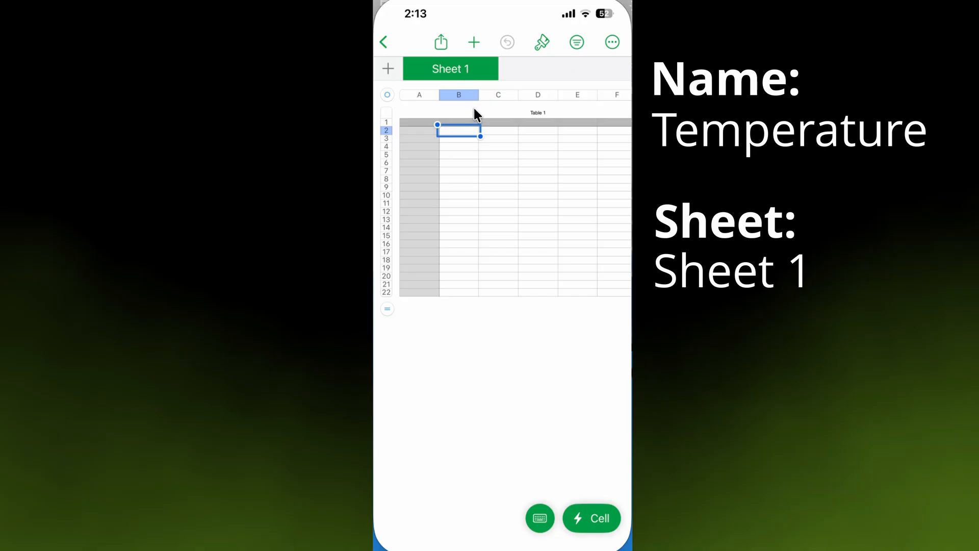
pyautogui.moveTo(530, 120)
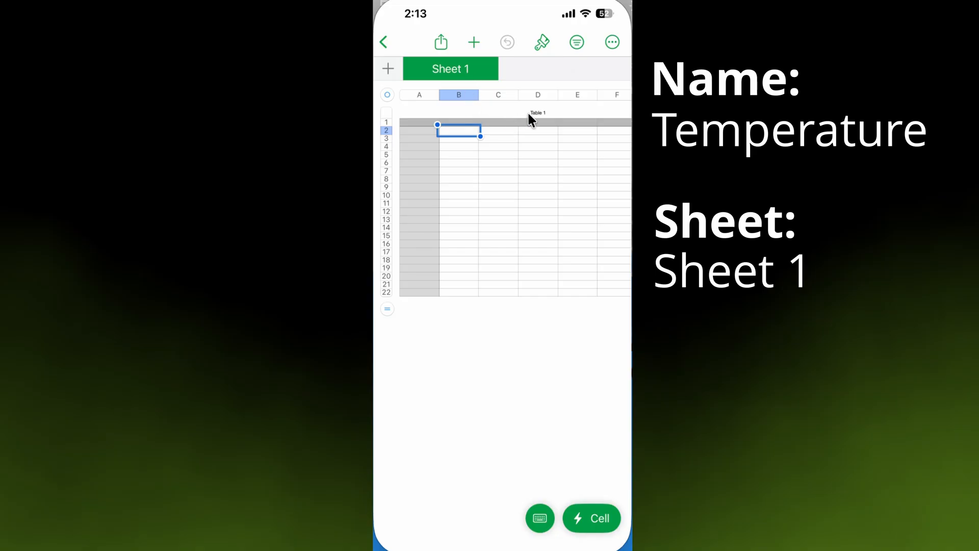
pyautogui.moveTo(538, 121)
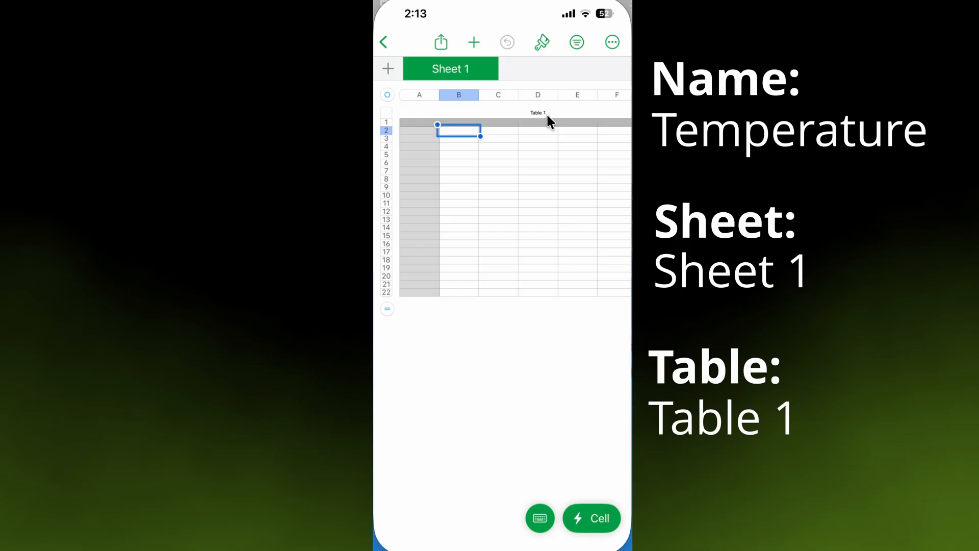
pyautogui.moveTo(527, 112)
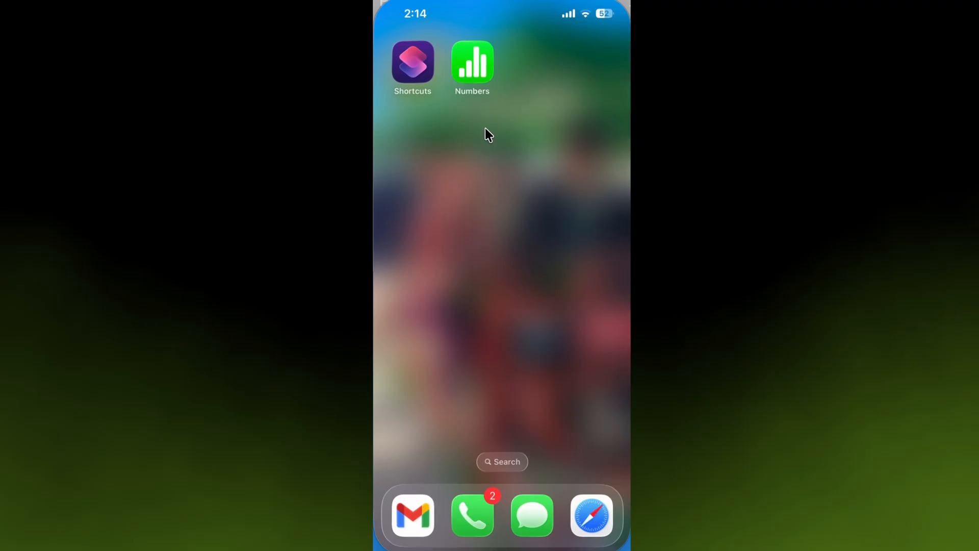
pyautogui.moveTo(424, 60)
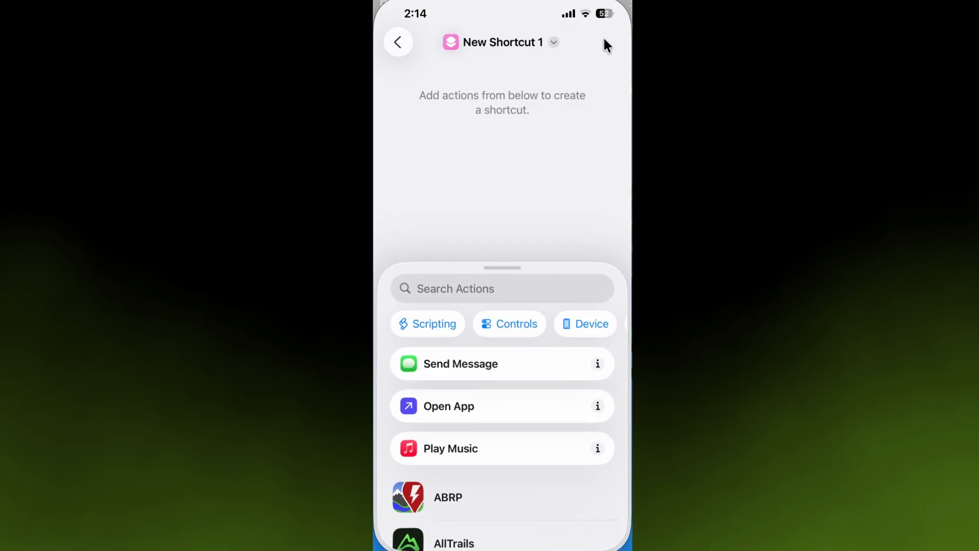
pyautogui.moveTo(531, 124)
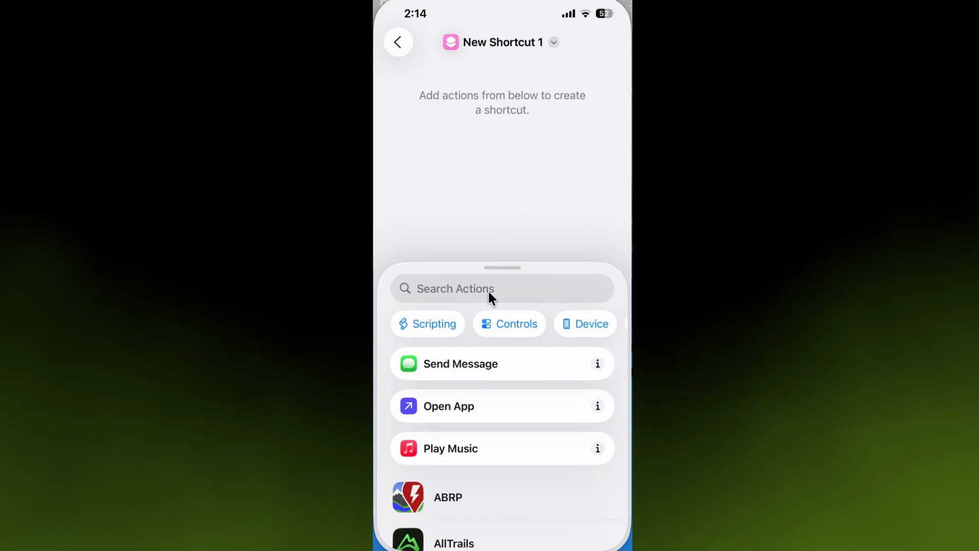
pyautogui.moveTo(499, 384)
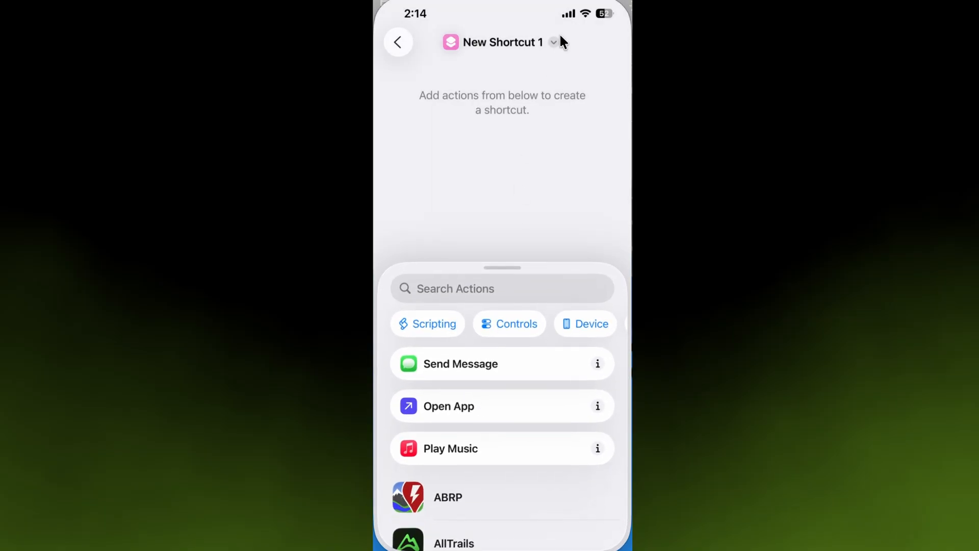
pyautogui.moveTo(486, 46)
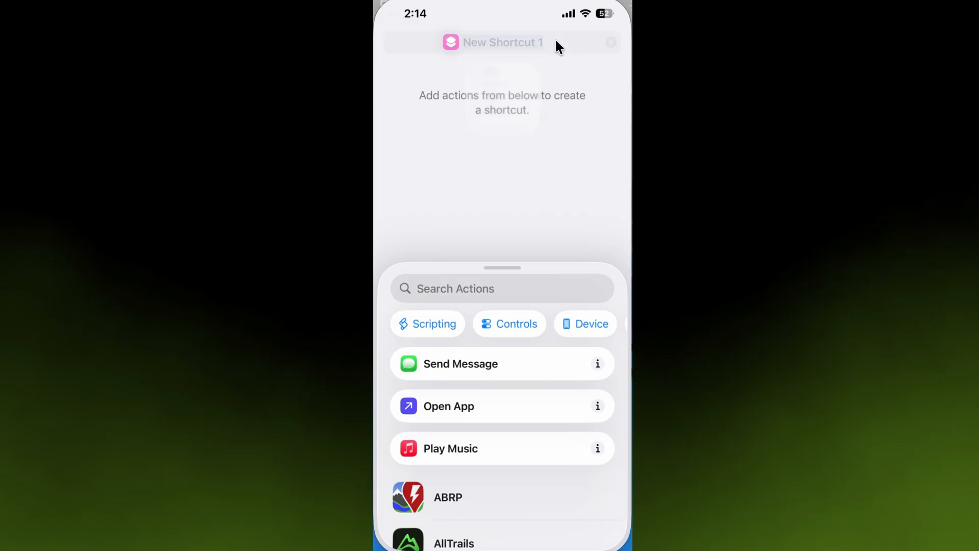
# Rename New Shortcut 1 to 'Add Temp Reading'.
pyautogui.click(503, 42)
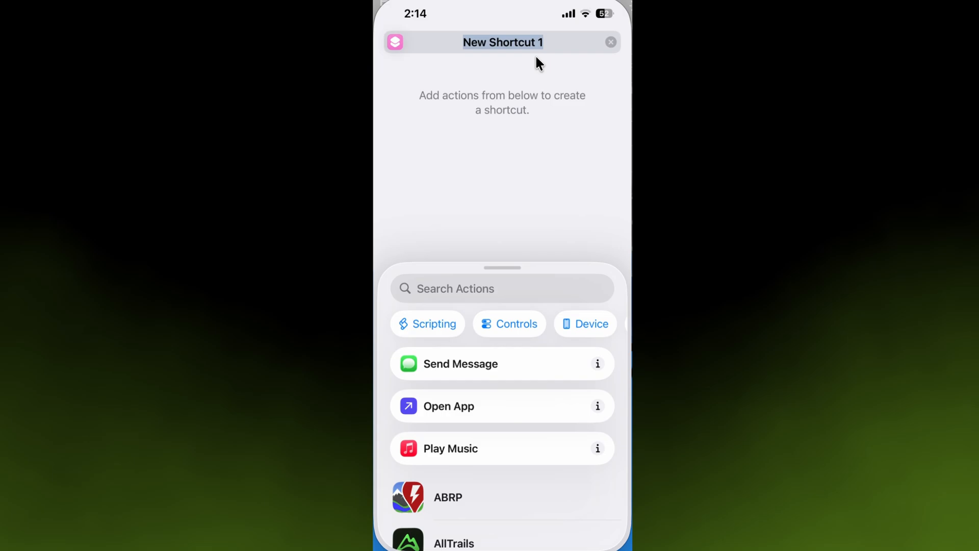
pyautogui.write('Add Temp Reading')
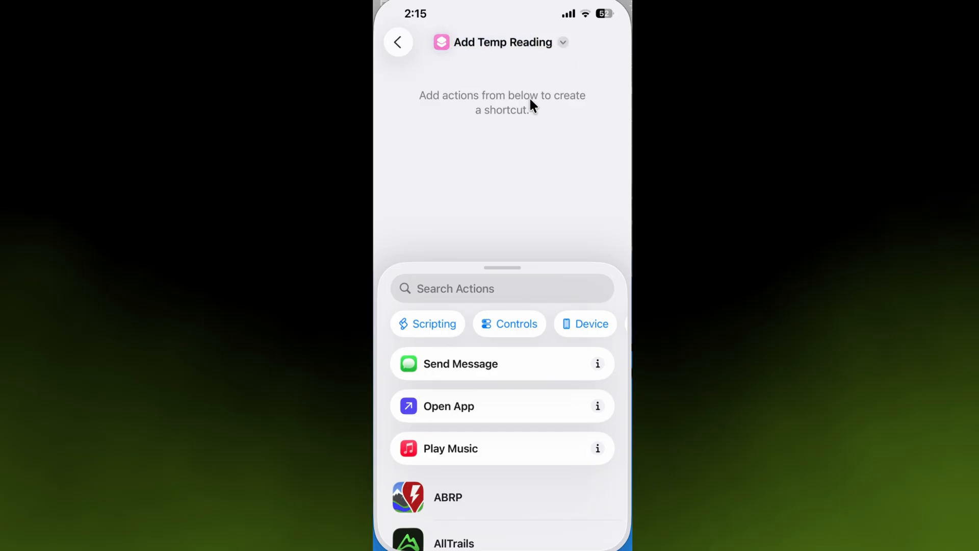
pyautogui.moveTo(475, 368)
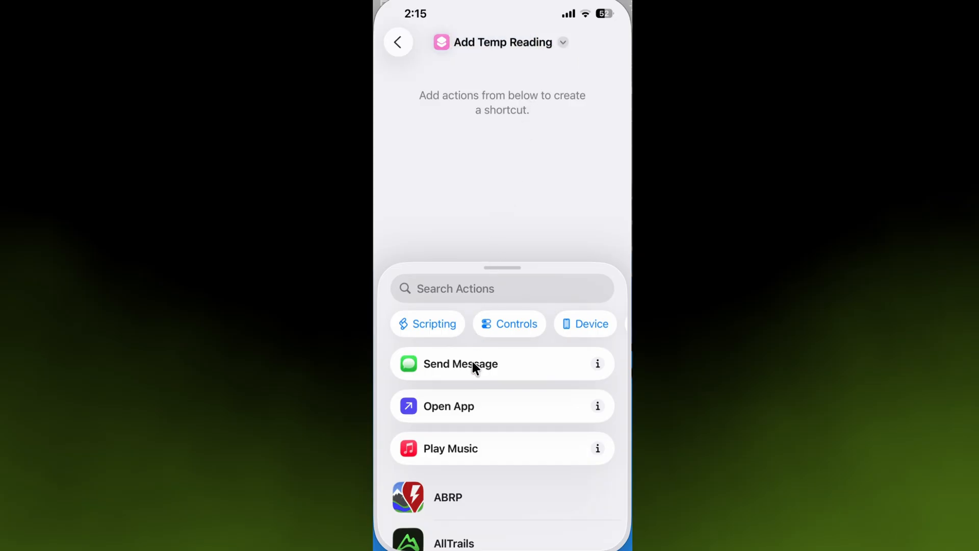
pyautogui.moveTo(489, 349)
pyautogui.write('Ask f')
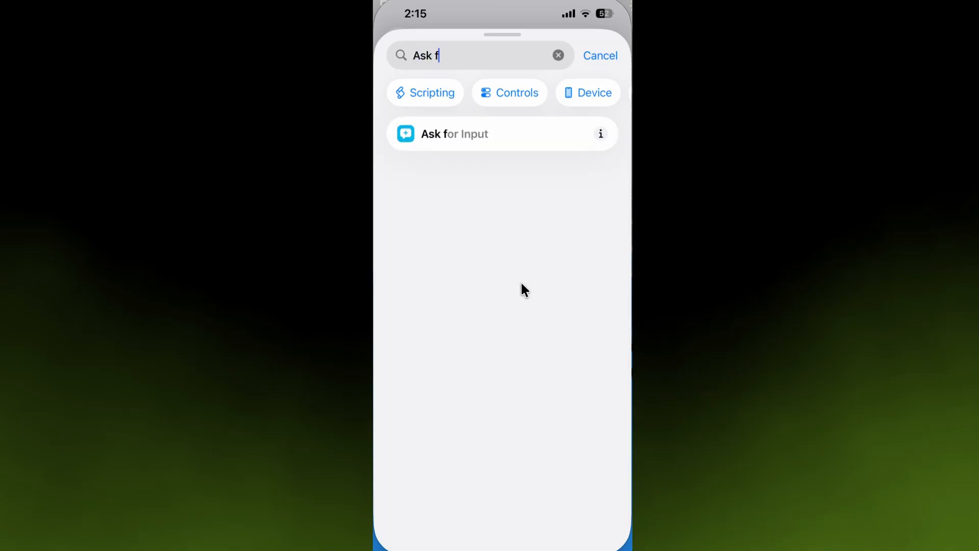
# Add an Ask for Input action and set it to request a Number.
pyautogui.write('or')
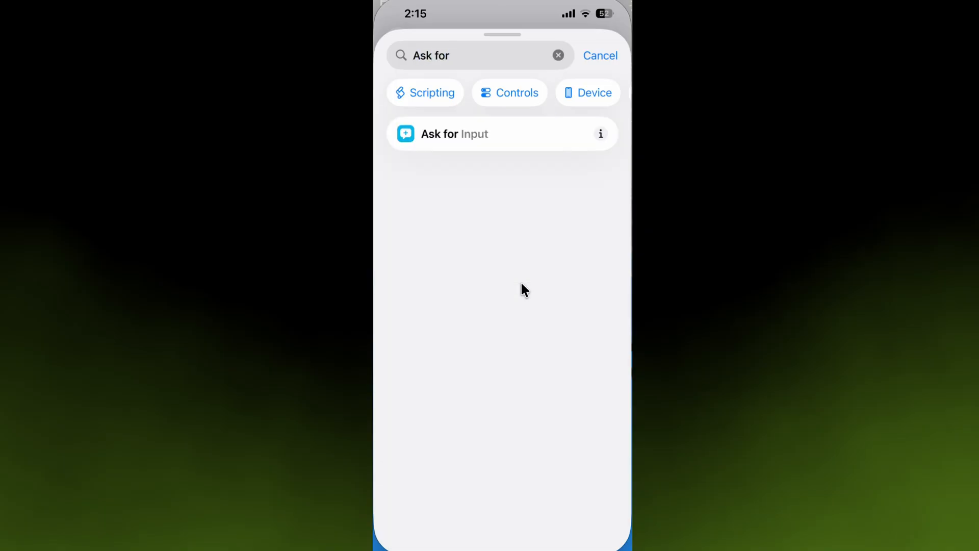
pyautogui.click(454, 134)
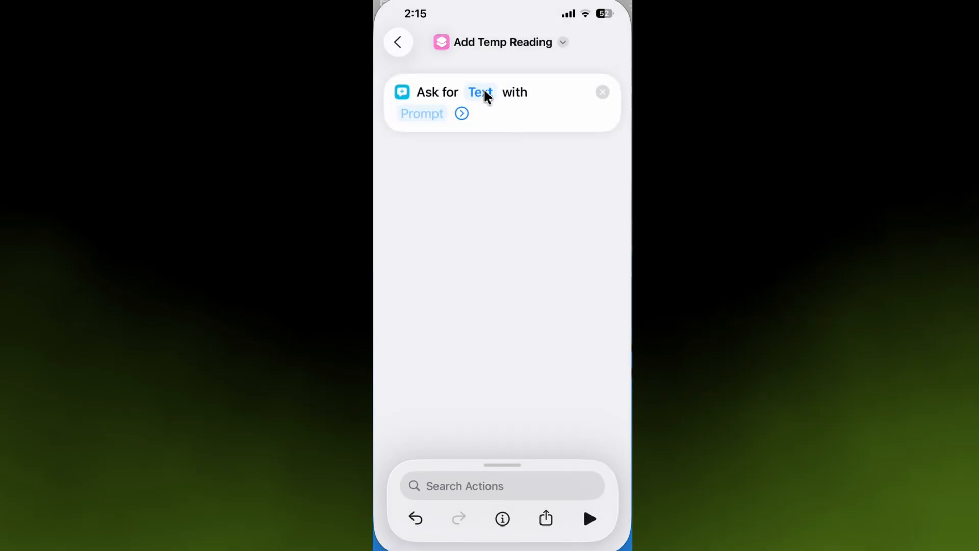
pyautogui.click(479, 93)
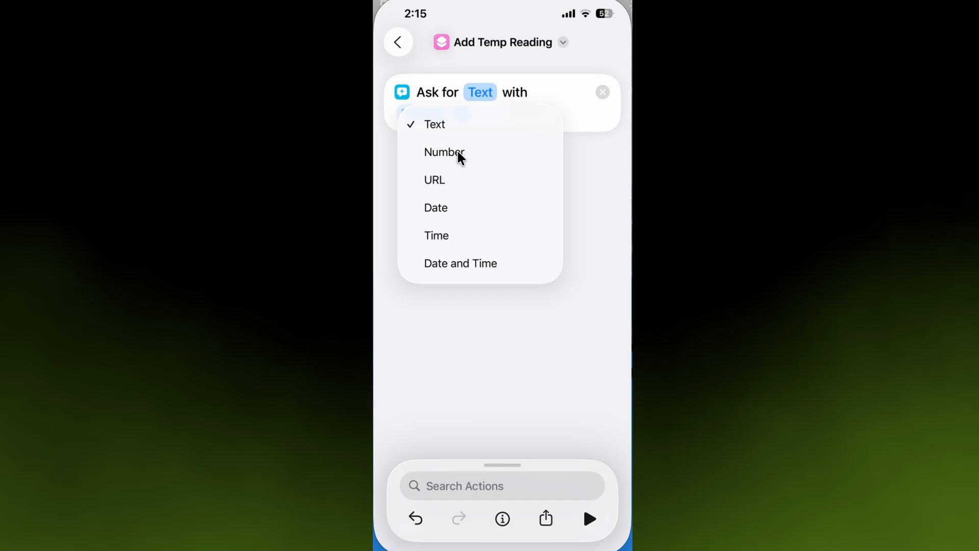
pyautogui.click(444, 152)
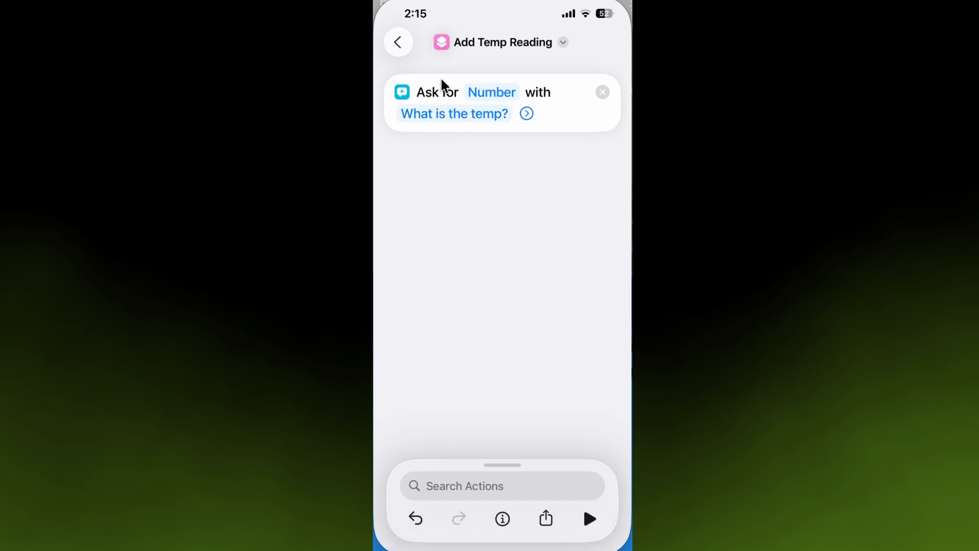
pyautogui.moveTo(462, 125)
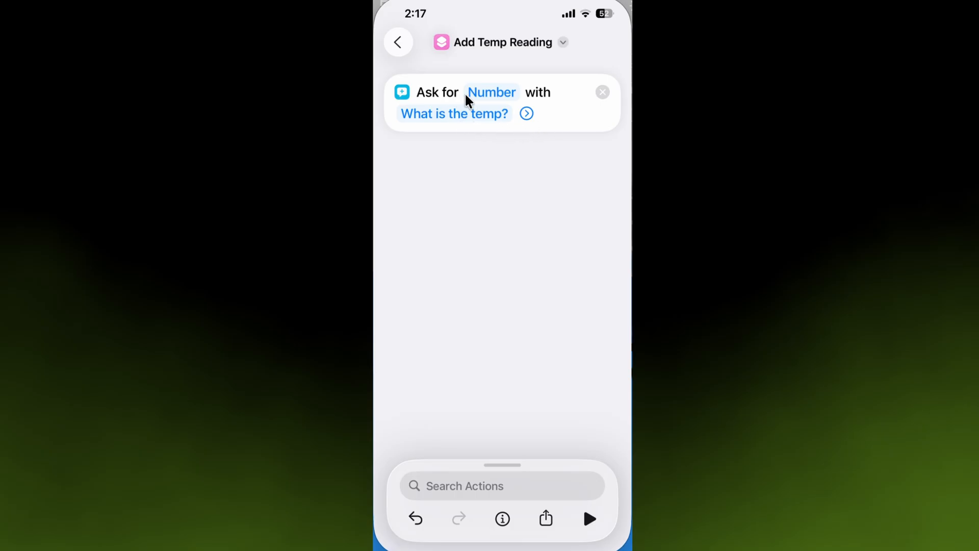
pyautogui.moveTo(492, 120)
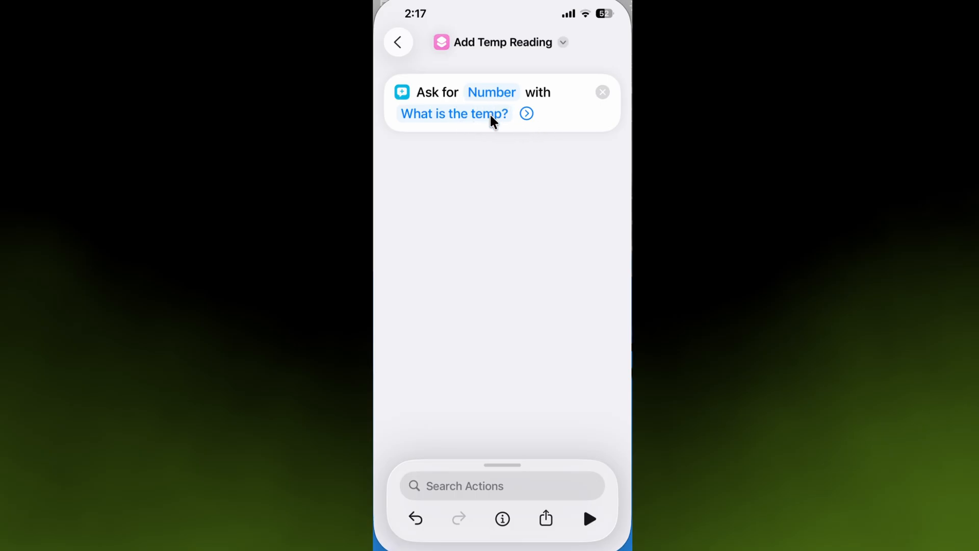
pyautogui.moveTo(468, 500)
pyautogui.write('A')
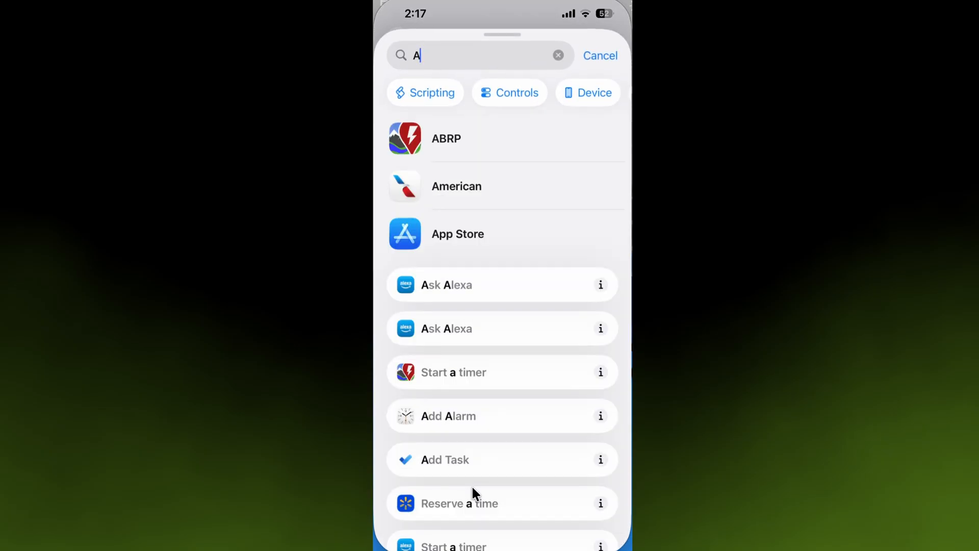
# Add the 'Add Row to Top or Bottom of Table' action with Ask for Input as first value.
pyautogui.write('dd row')
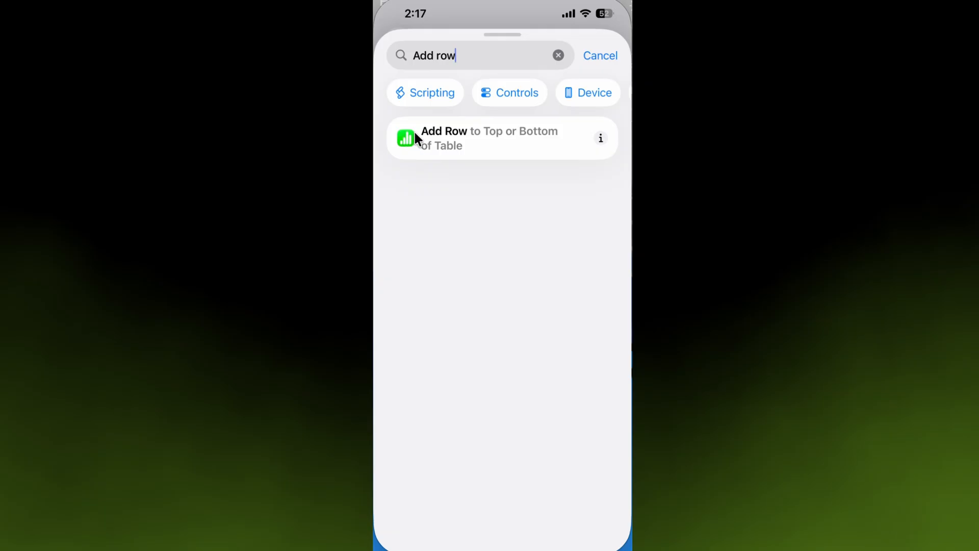
pyautogui.moveTo(427, 138)
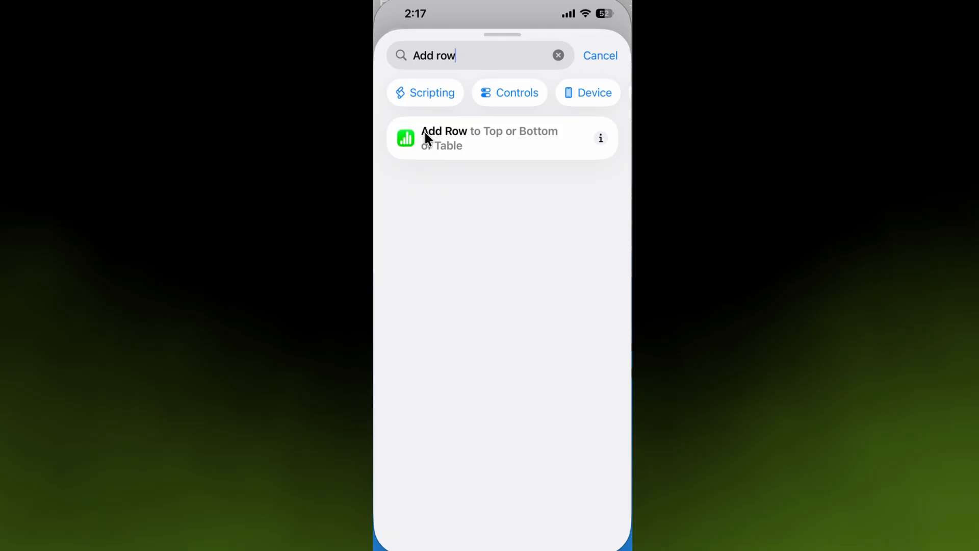
pyautogui.moveTo(526, 145)
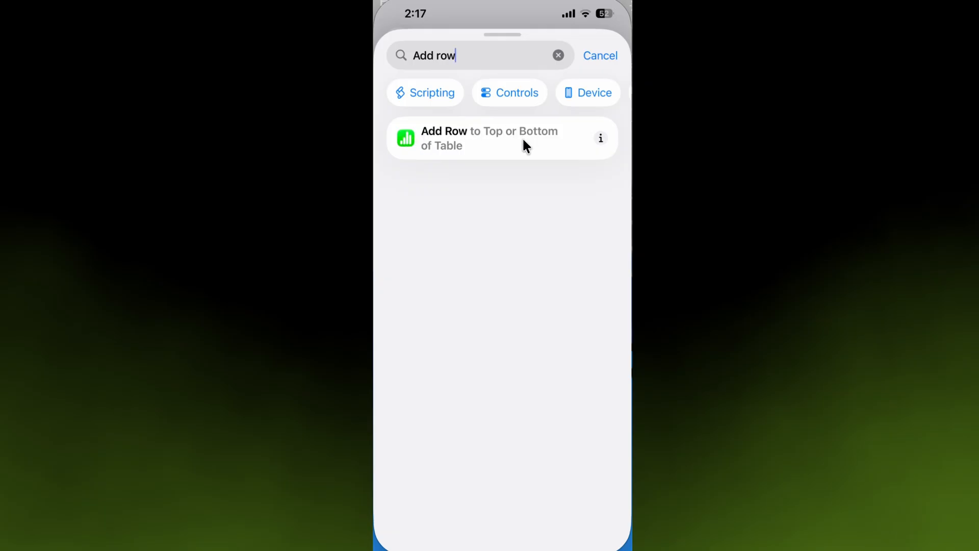
pyautogui.click(489, 138)
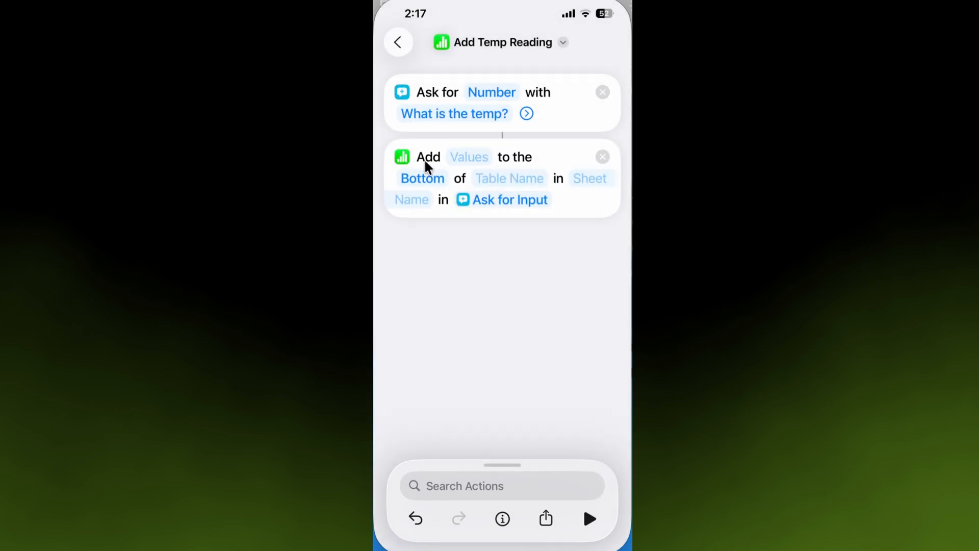
pyautogui.moveTo(454, 123)
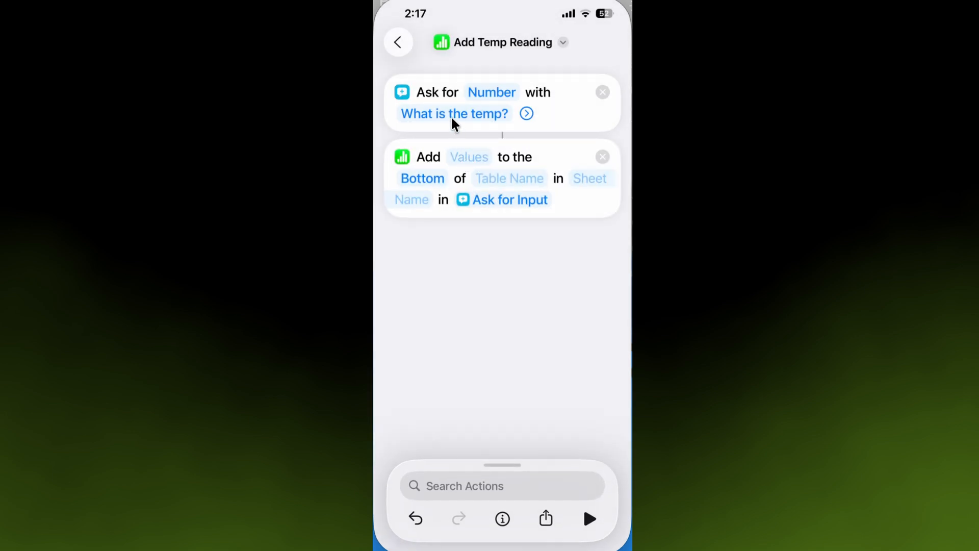
pyautogui.moveTo(467, 143)
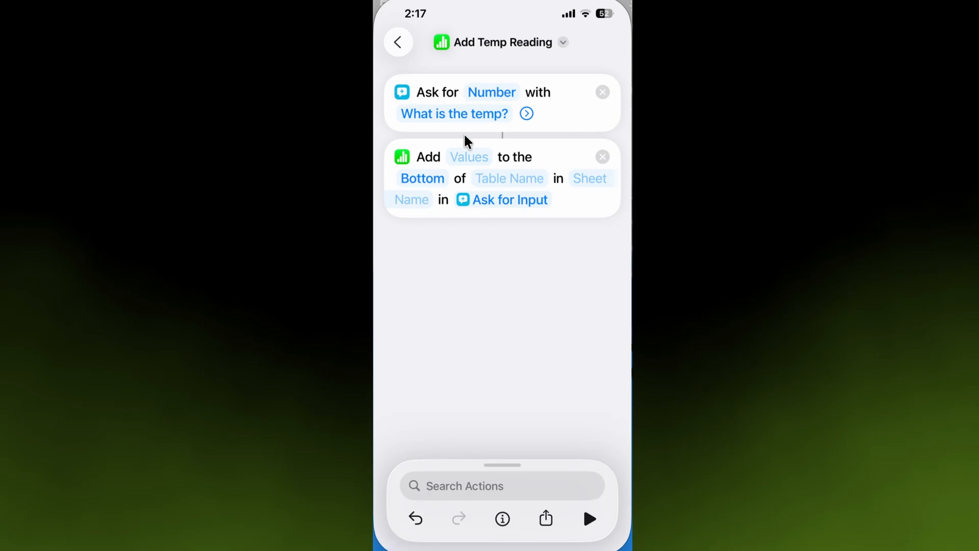
pyautogui.click(470, 157)
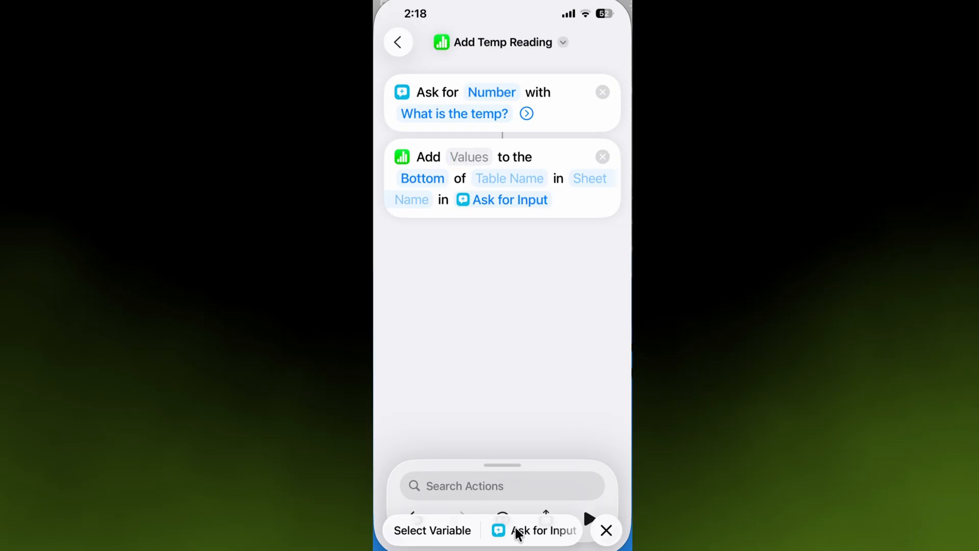
pyautogui.click(543, 530)
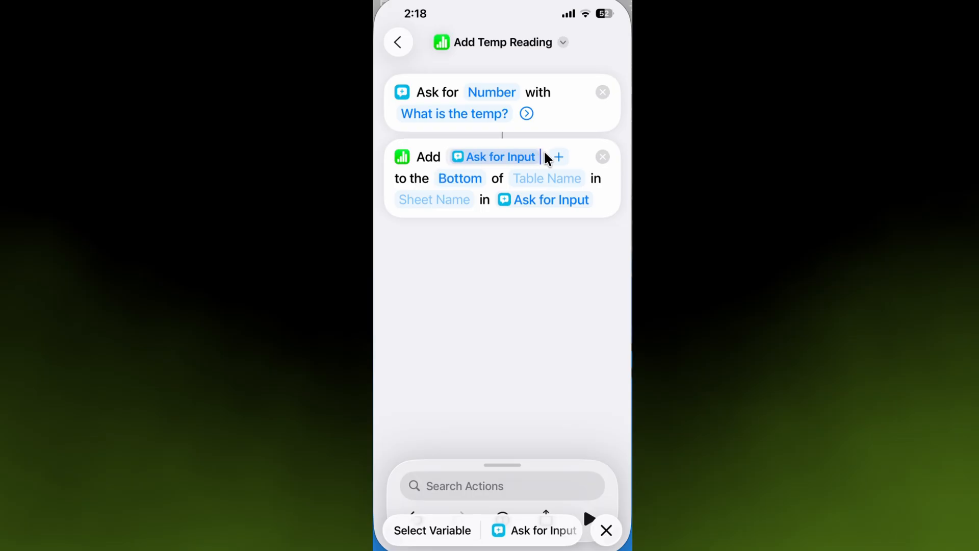
# Add a second row value set to Current Date.
pyautogui.click(460, 177)
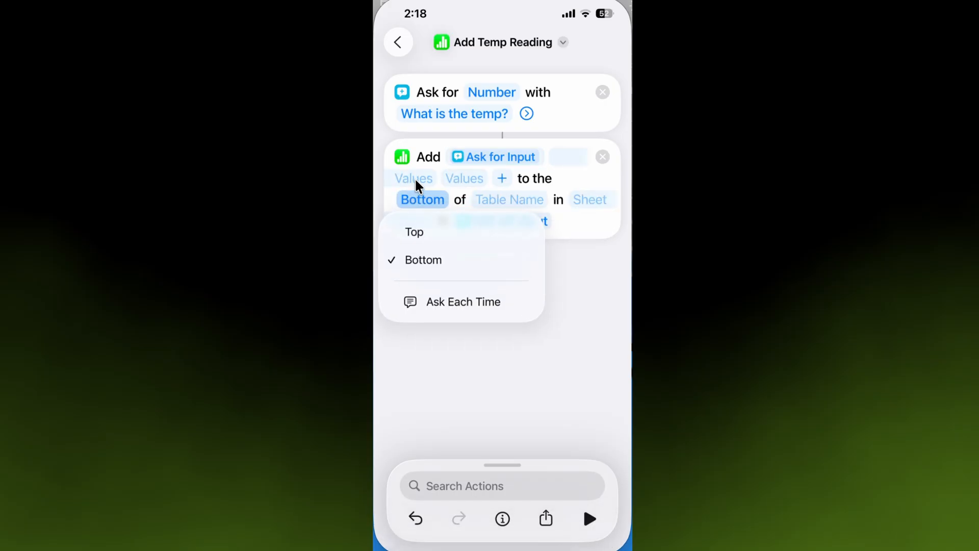
pyautogui.click(423, 261)
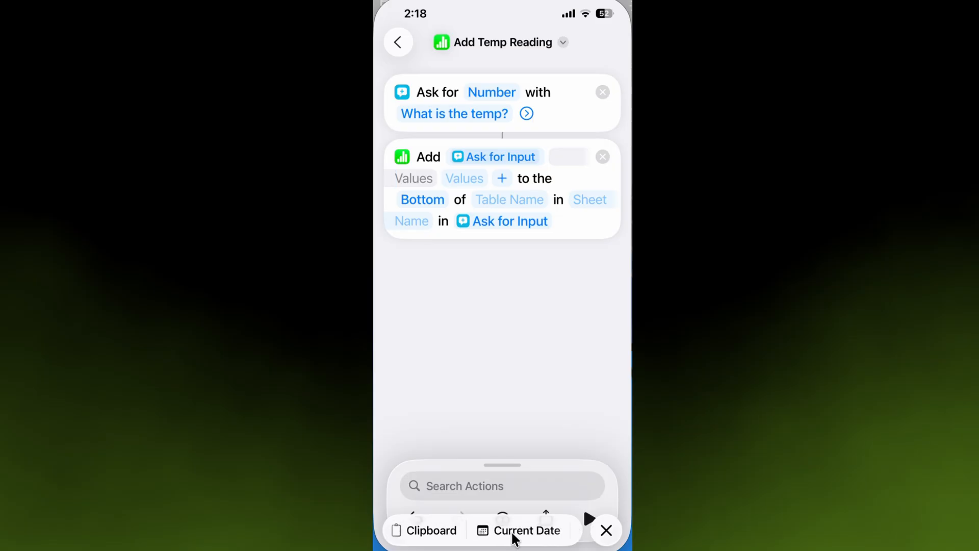
pyautogui.click(527, 530)
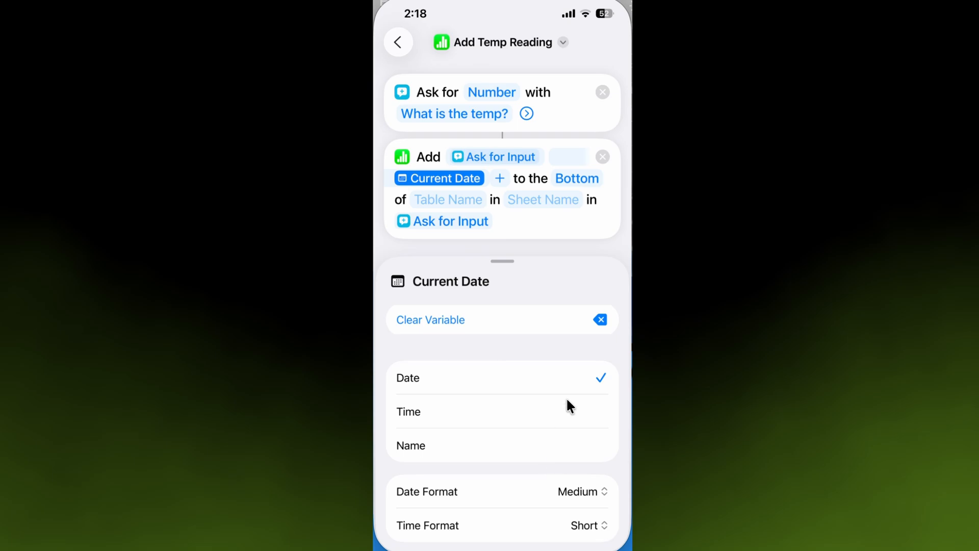
pyautogui.moveTo(544, 205)
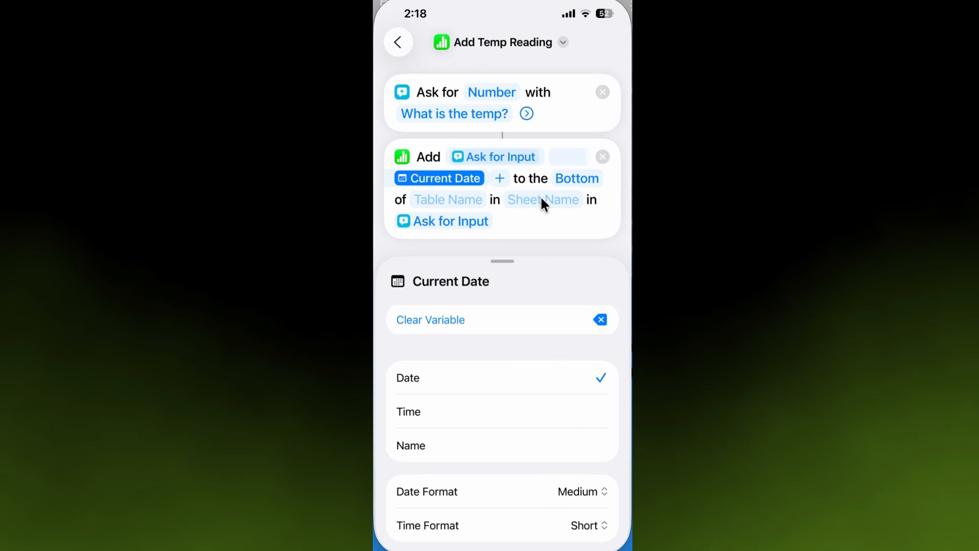
pyautogui.moveTo(496, 274)
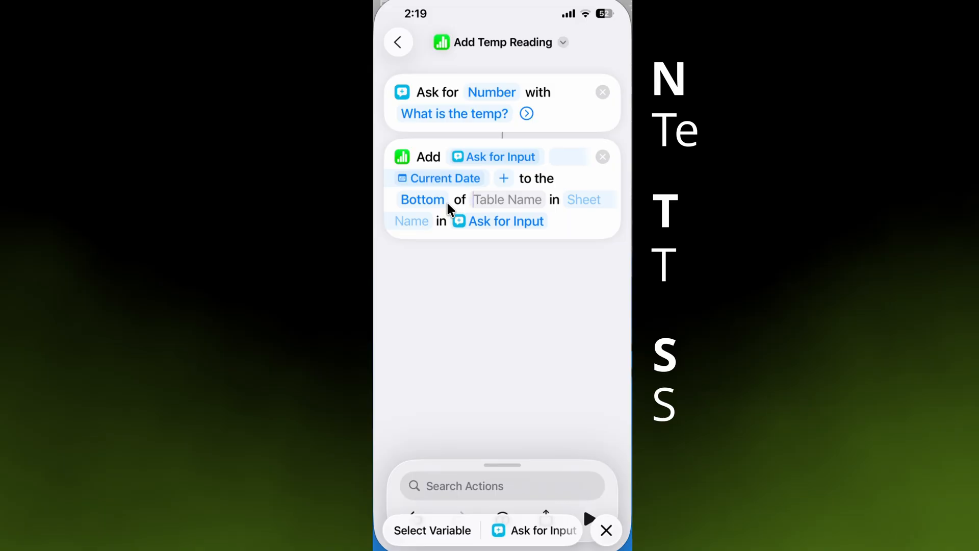
# Target Table 1 in Sheet 1 and clear the wrong spreadsheet choice.
pyautogui.write('Table 1')
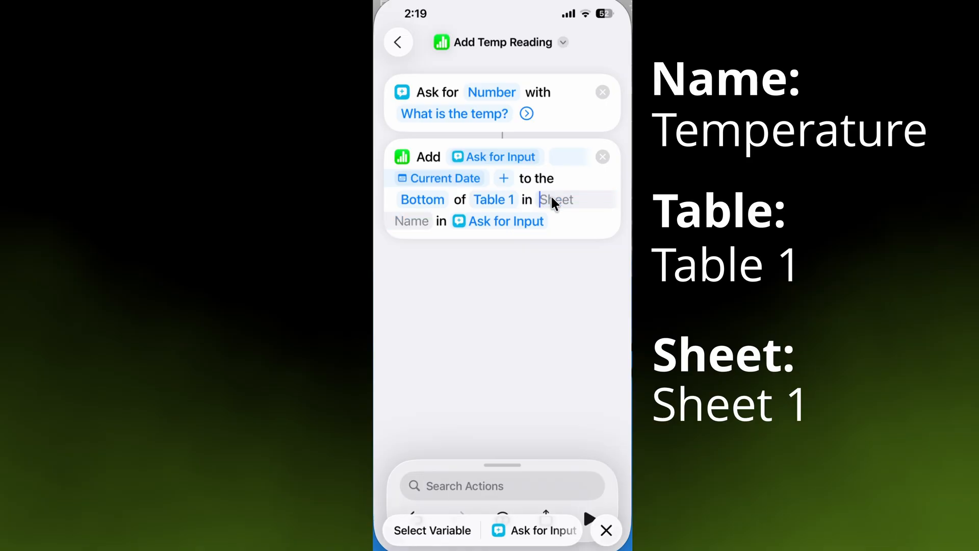
pyautogui.write('Sheet 1')
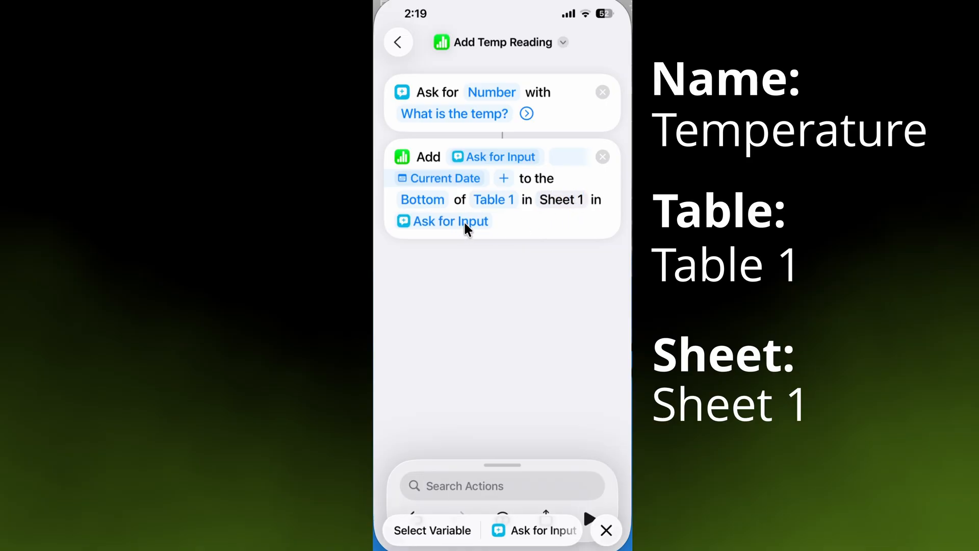
pyautogui.click(443, 221)
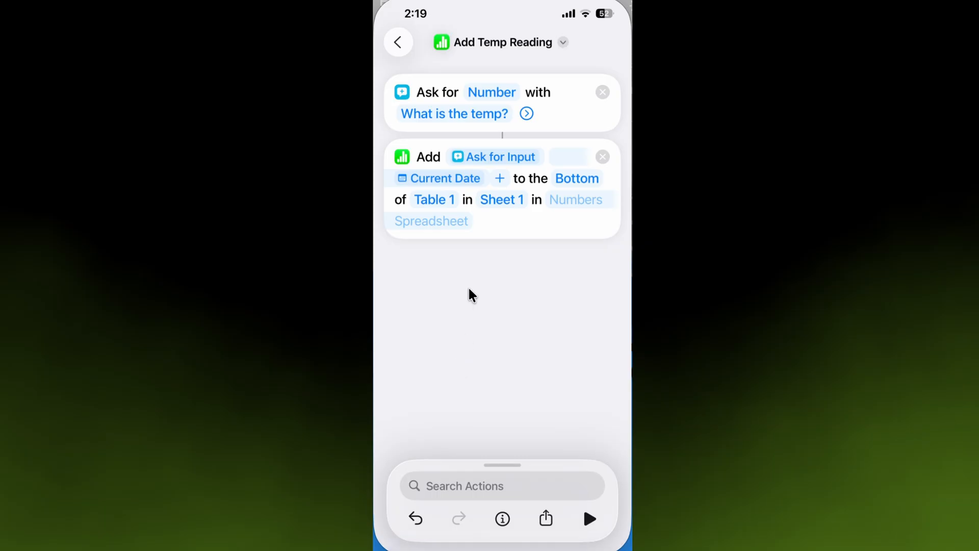
pyautogui.moveTo(563, 209)
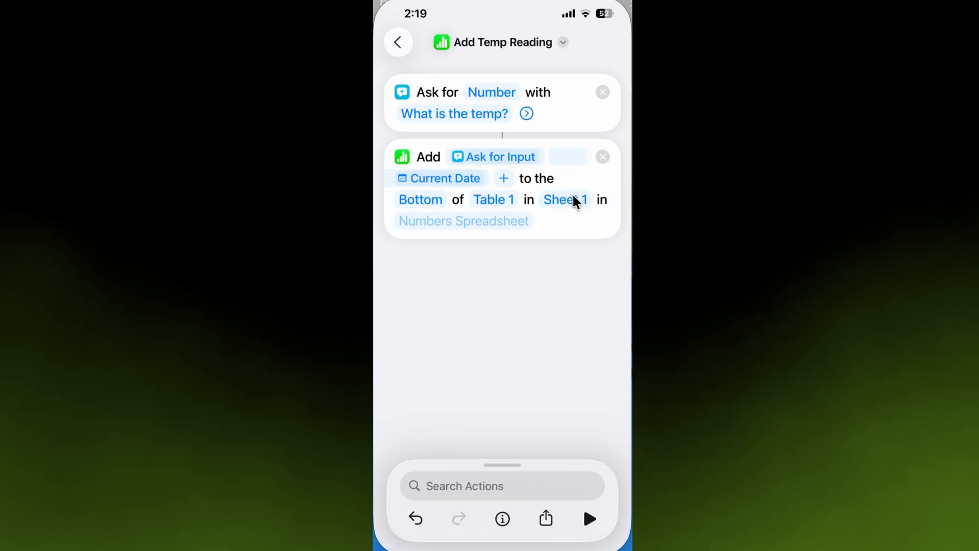
# Bring up the Recents file picker for the destination spreadsheet.
pyautogui.click(463, 220)
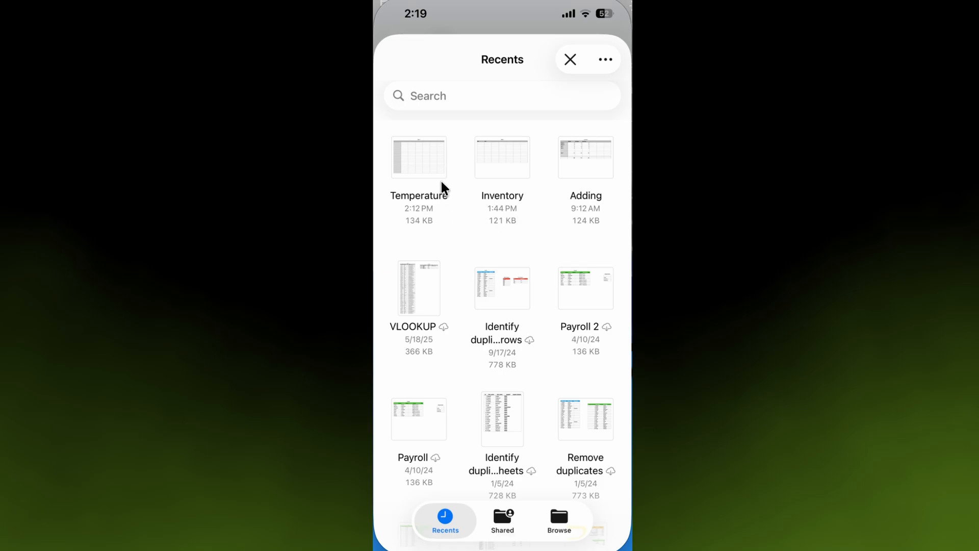
pyautogui.moveTo(415, 166)
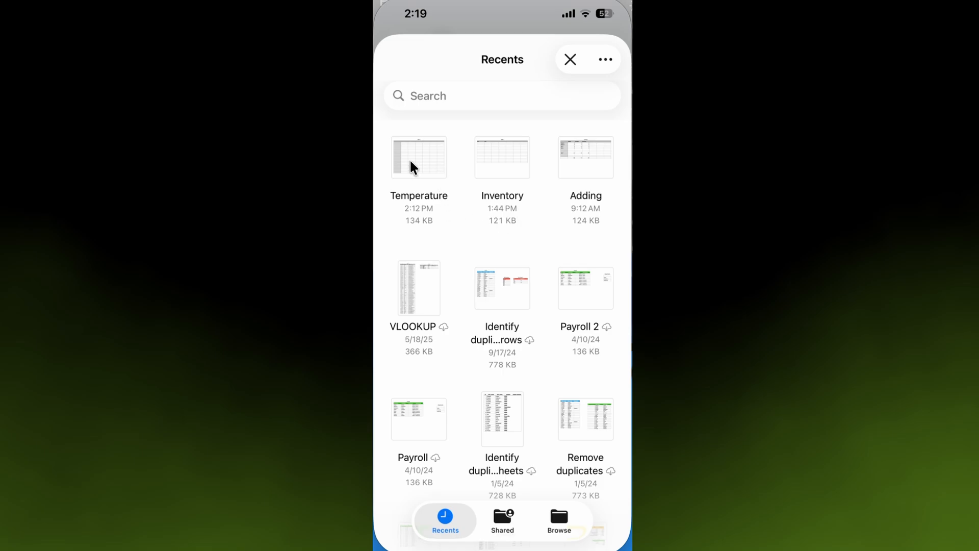
pyautogui.moveTo(419, 166)
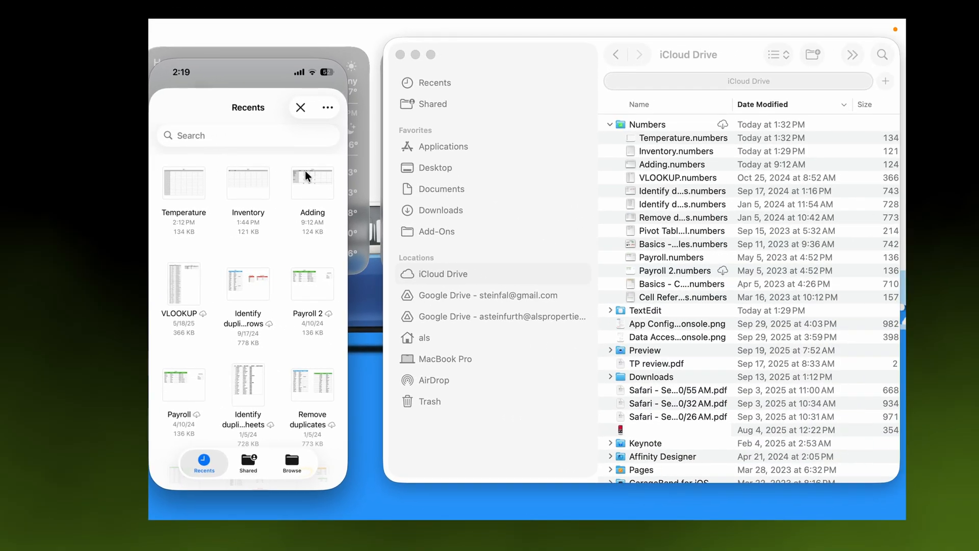
pyautogui.moveTo(441, 268)
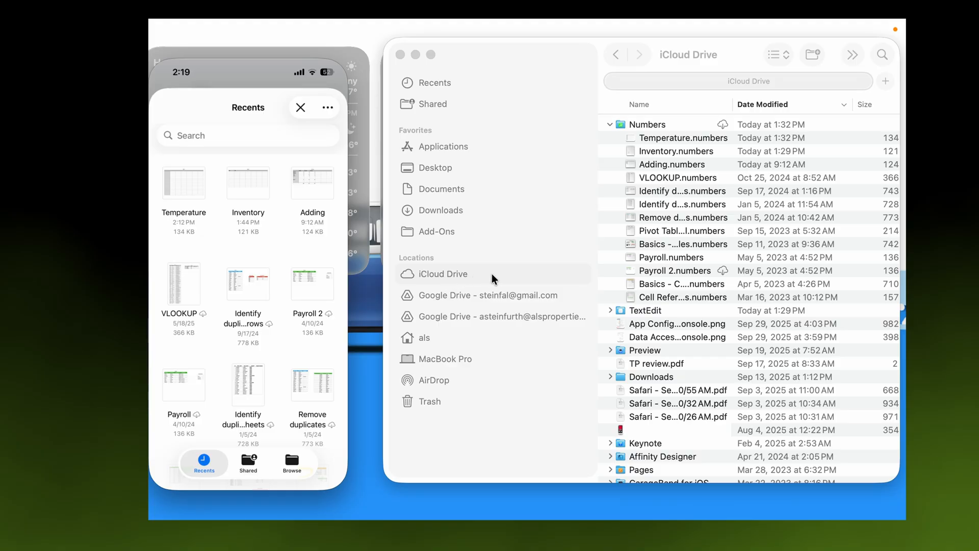
pyautogui.moveTo(647, 129)
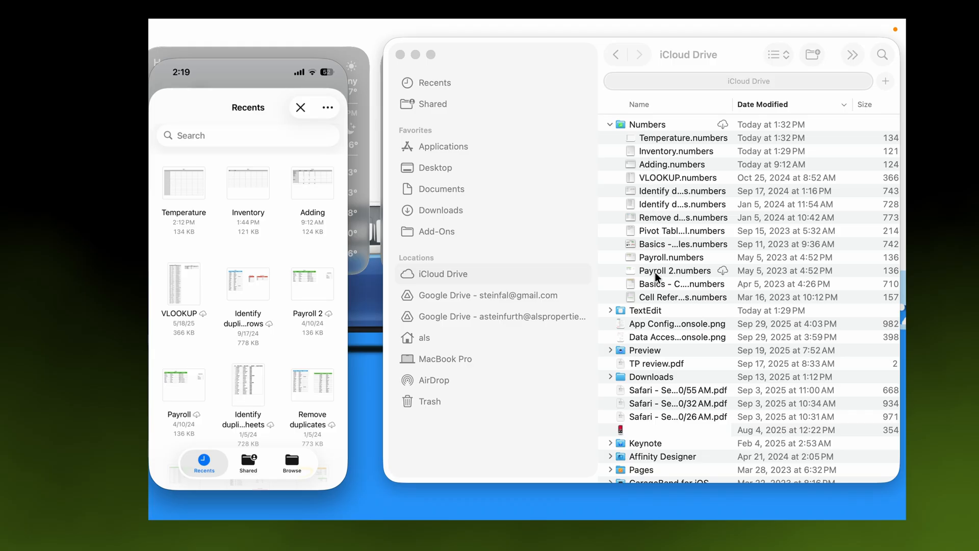
pyautogui.moveTo(653, 159)
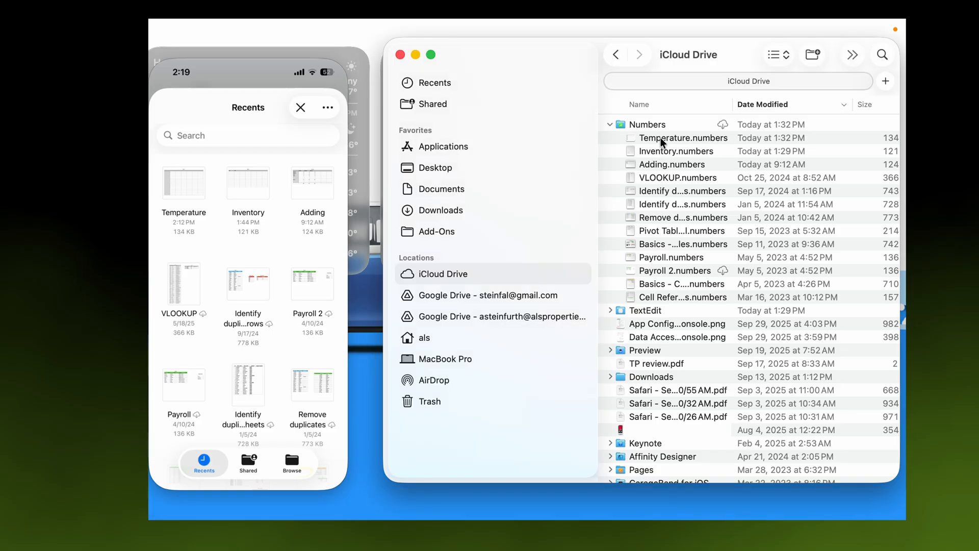
pyautogui.click(683, 138)
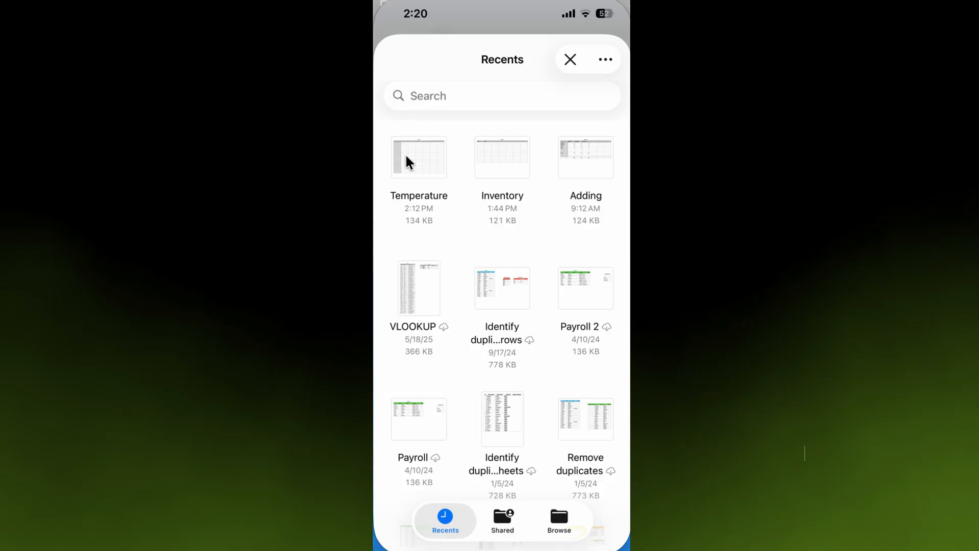
# Choose the Temperature spreadsheet as the row destination.
pyautogui.click(418, 157)
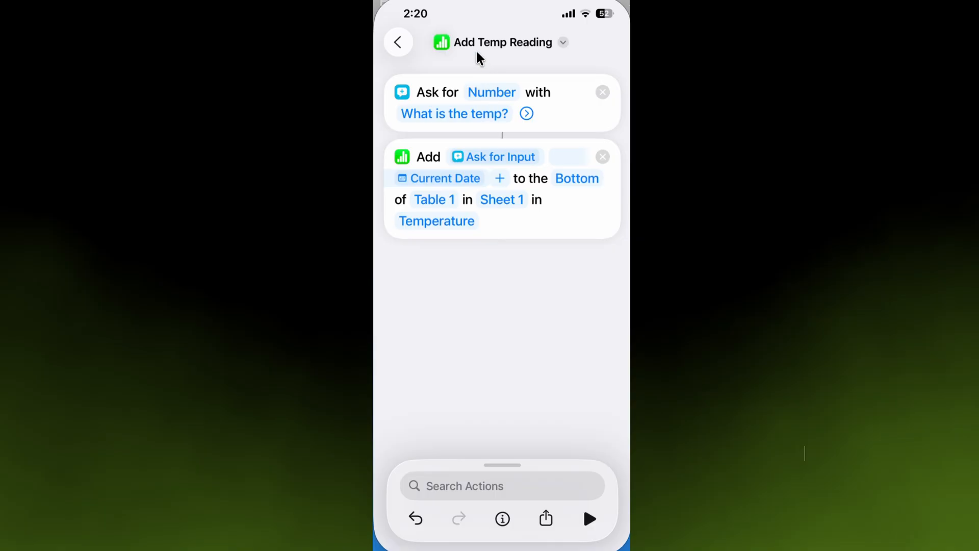
pyautogui.moveTo(545, 118)
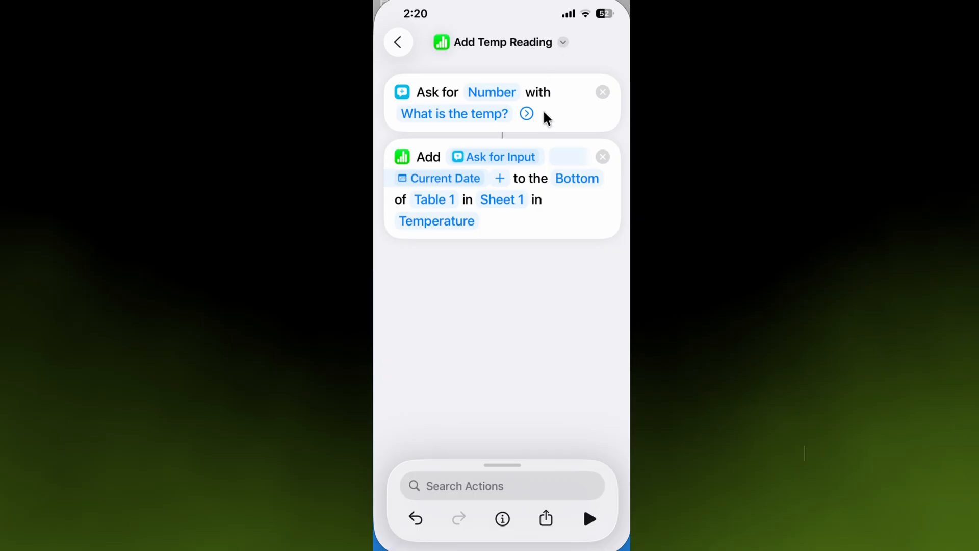
pyautogui.moveTo(494, 242)
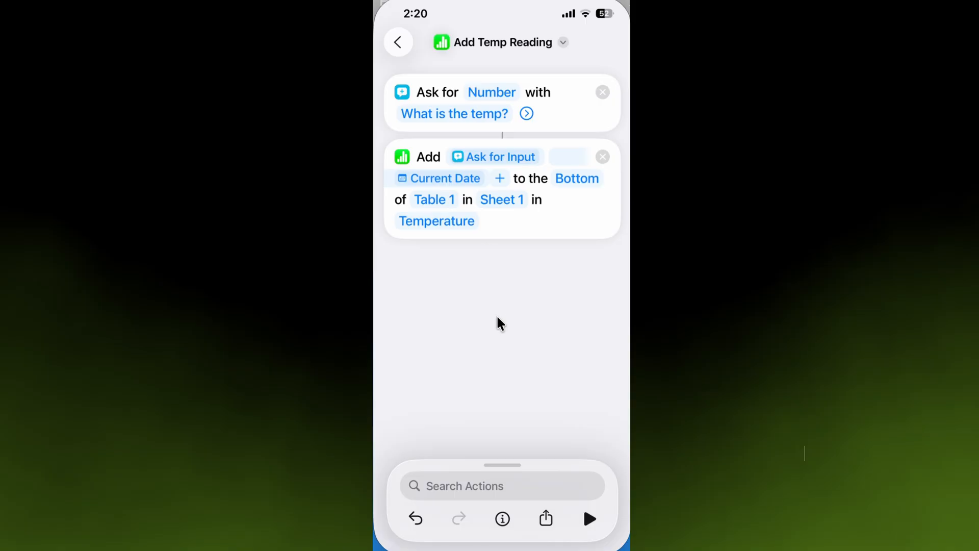
# Add a Go to Home Screen action to end the shortcut.
pyautogui.click(502, 486)
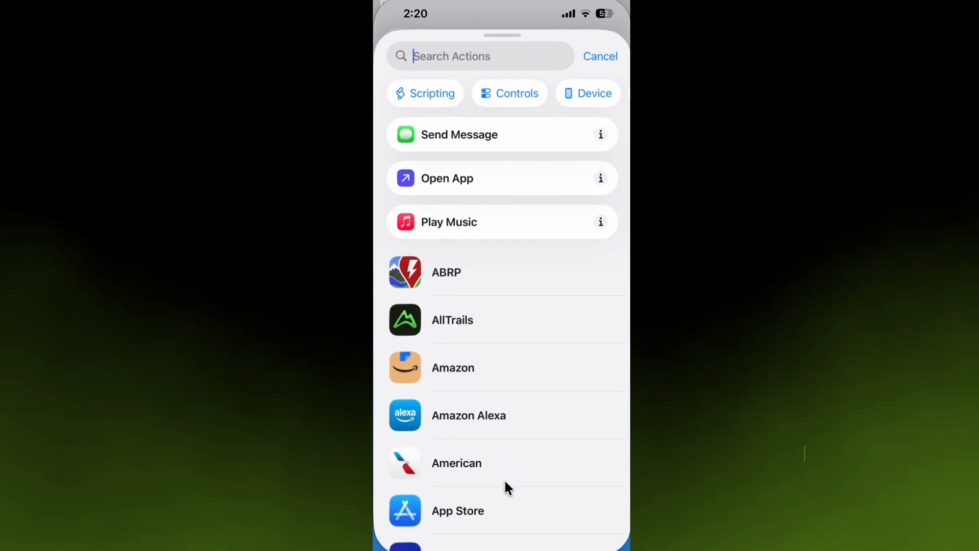
pyautogui.write('Go to')
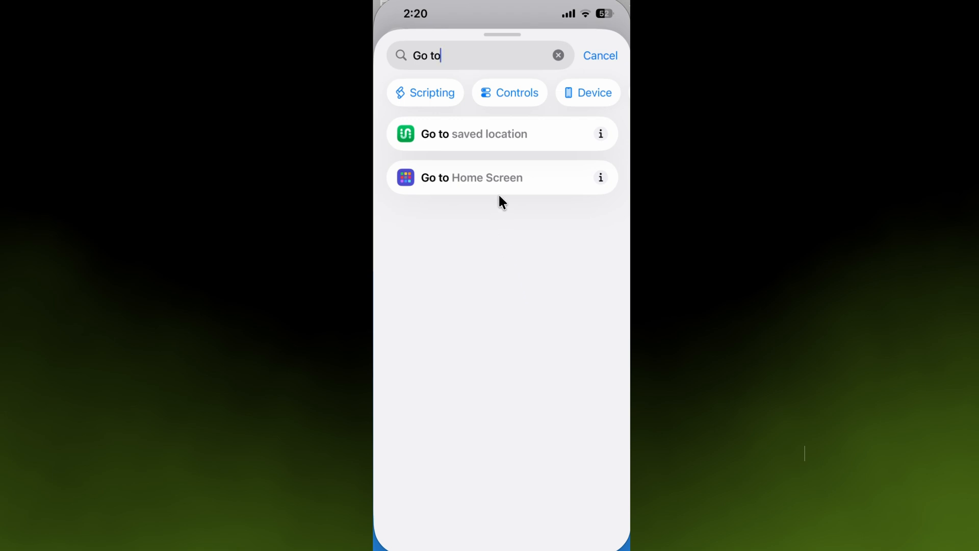
pyautogui.click(599, 55)
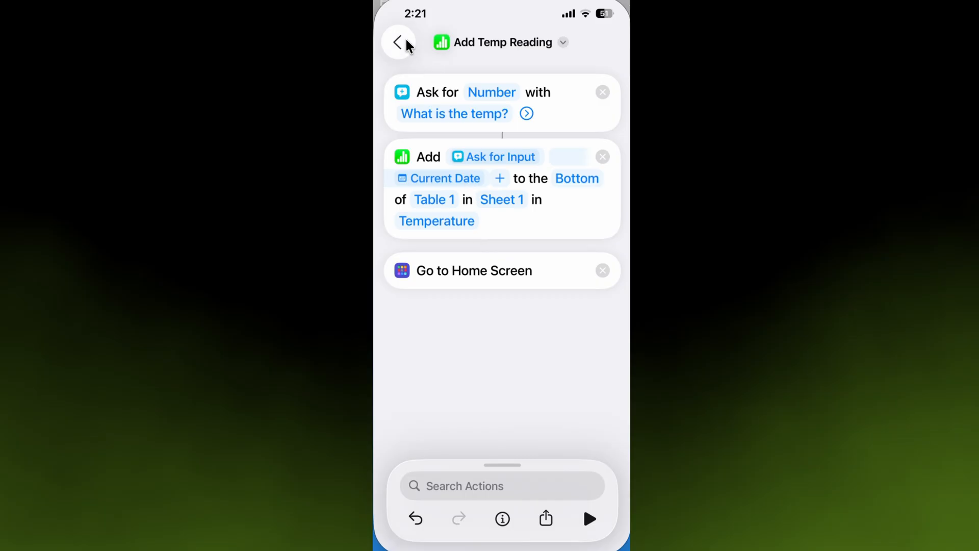
# Leave the editor for the All Shortcuts library listing Add Temp Reading.
pyautogui.click(398, 42)
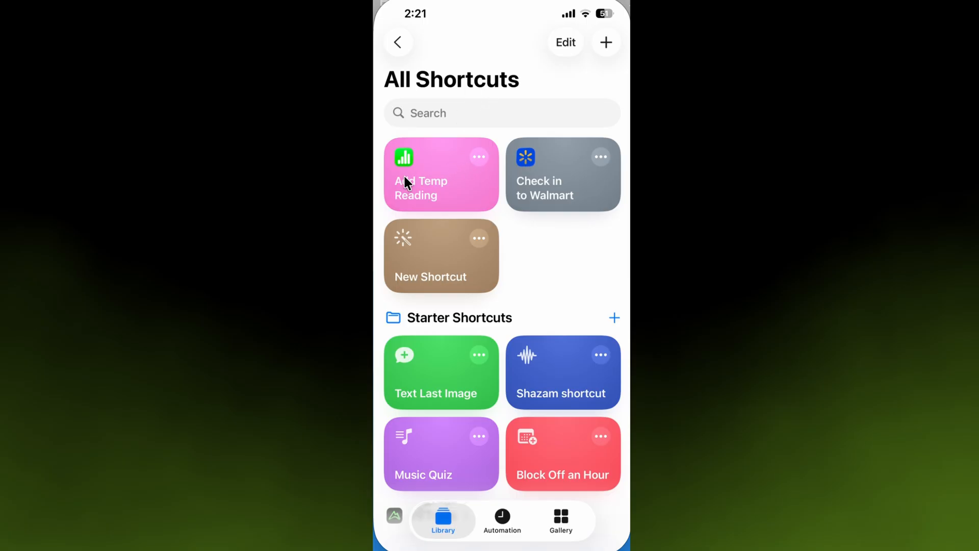
pyautogui.moveTo(506, 400)
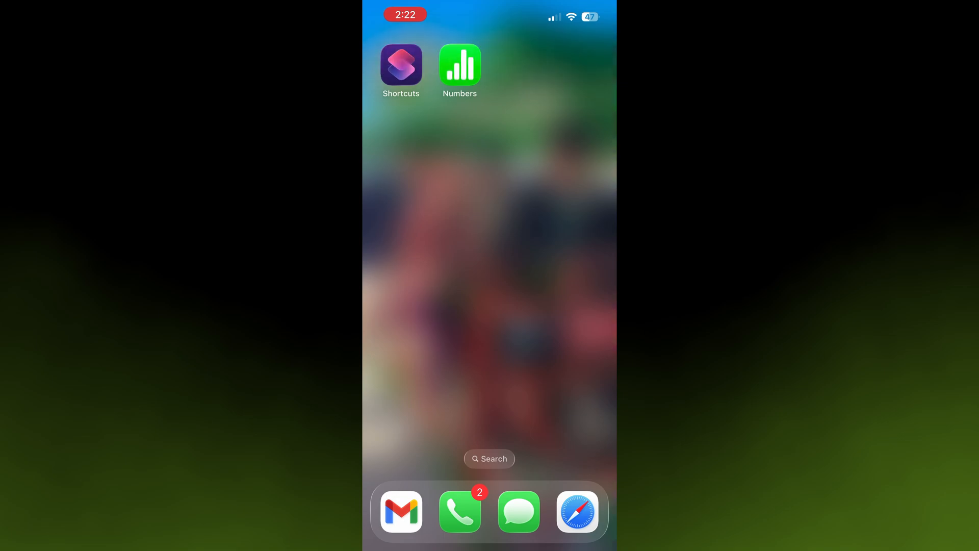
# Reopen Numbers and confirm row 23 now holds 69.2 with an Oct 4, 2025 timestamp.
pyautogui.click(460, 65)
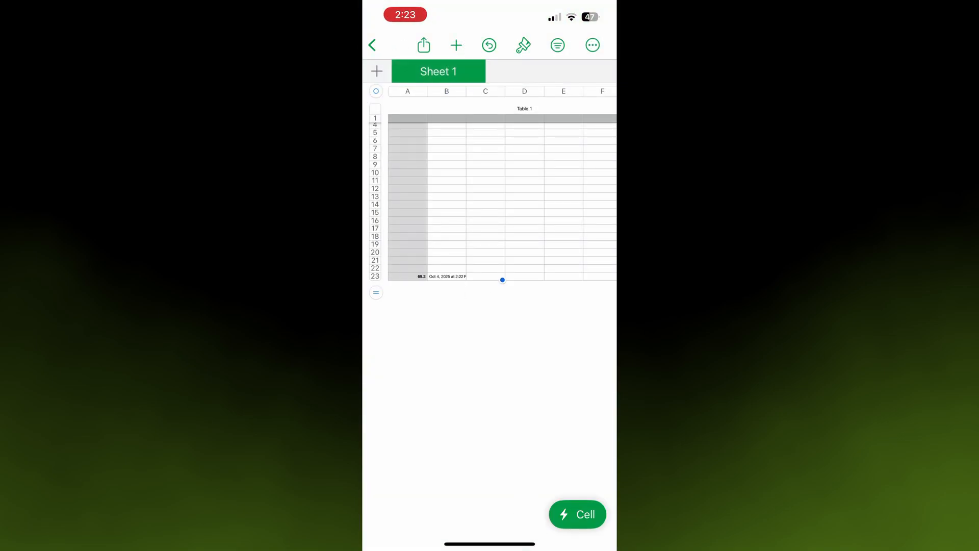